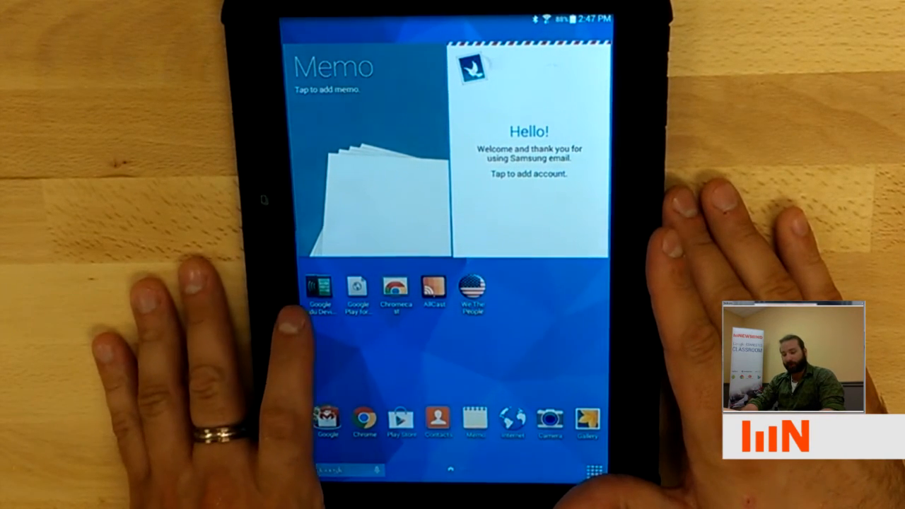
Step: Launch Google Edu Device Setup from the home screen to reach the classroom distribution choice
click(321, 290)
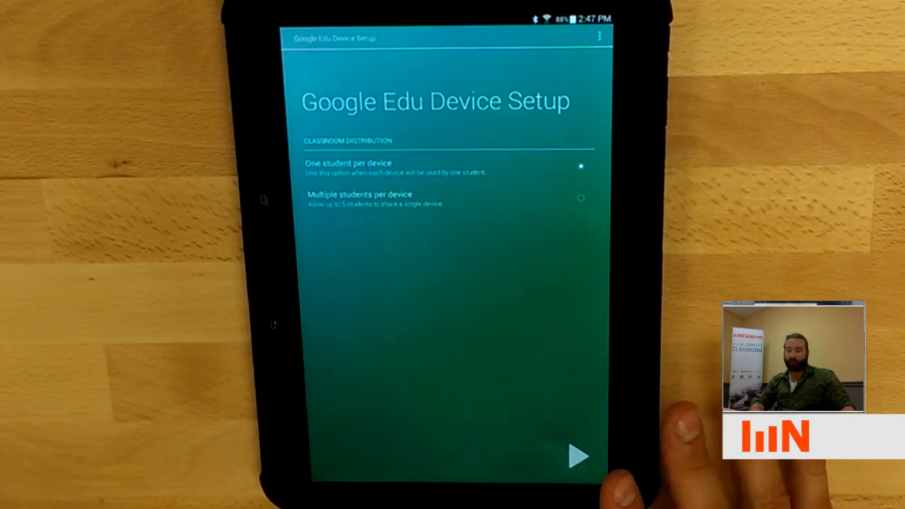
Step: Continue with 'One student per device' and confirm the teacher account as admin, reaching user information
click(578, 456)
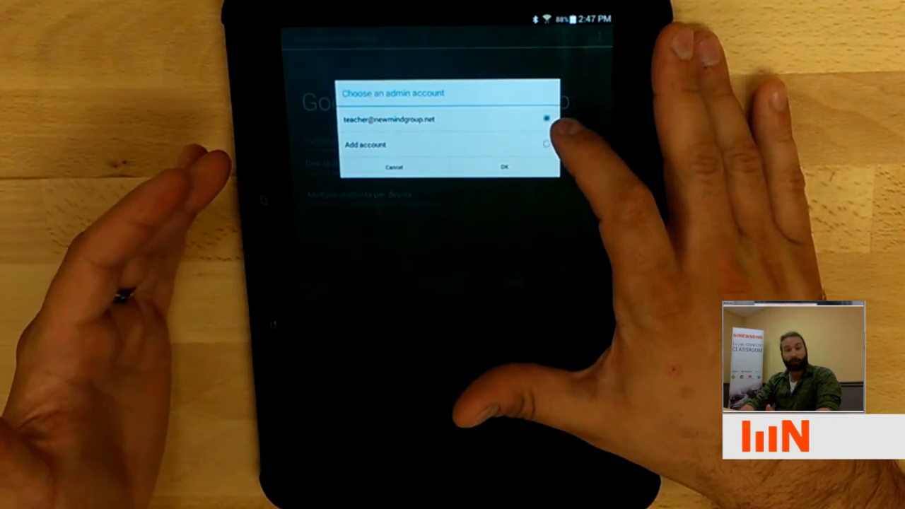
click(503, 167)
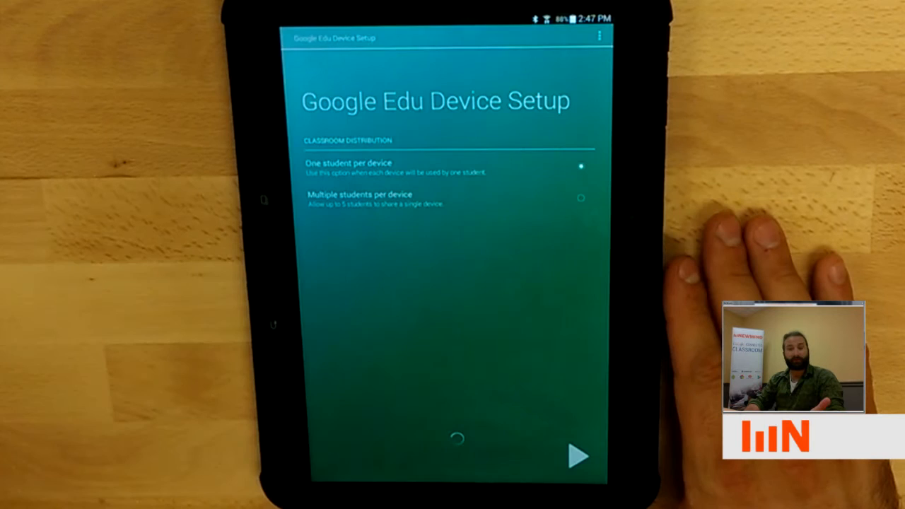
click(578, 456)
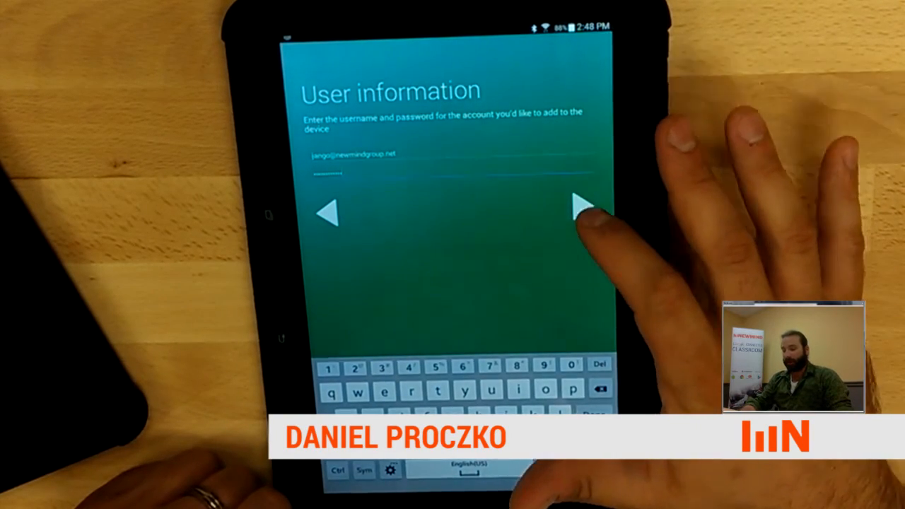
Step: Submit the student account username and password to begin activation
click(582, 204)
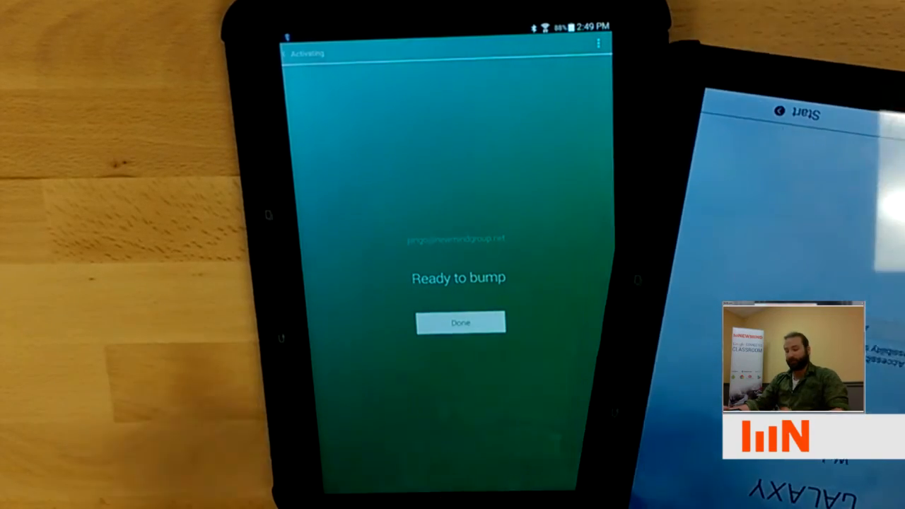
Step: Bump to provision the student tablet, then acknowledge 'Complete' with Done to return to setup start
click(460, 323)
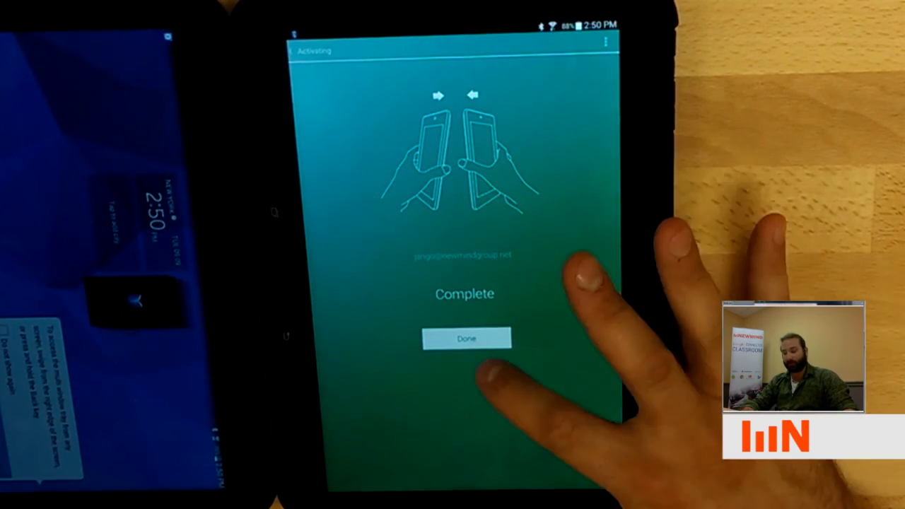
click(466, 339)
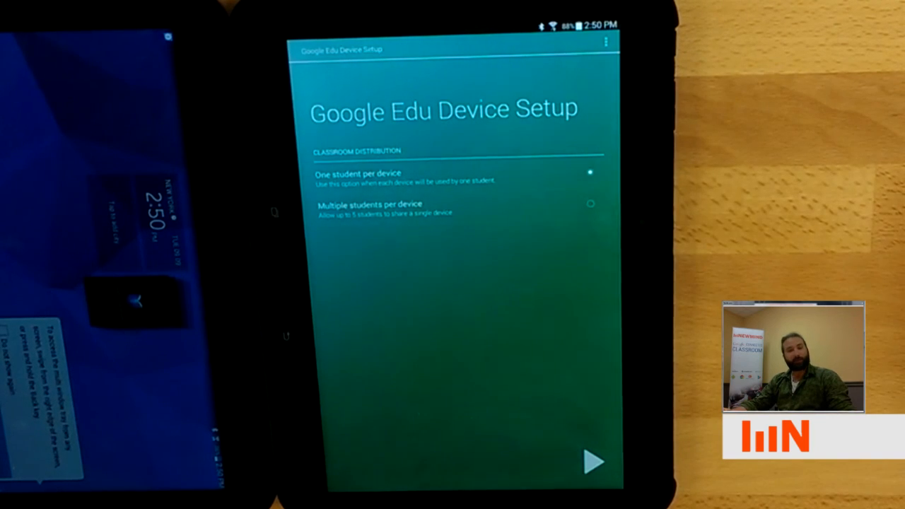